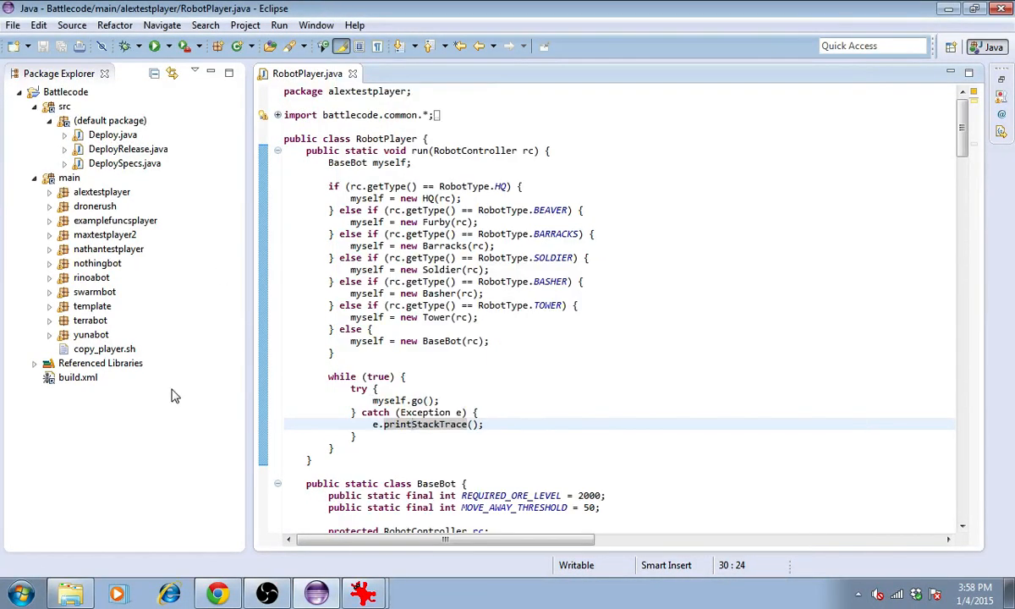
{"action": "mouse_move", "coordinate": [125, 422]}
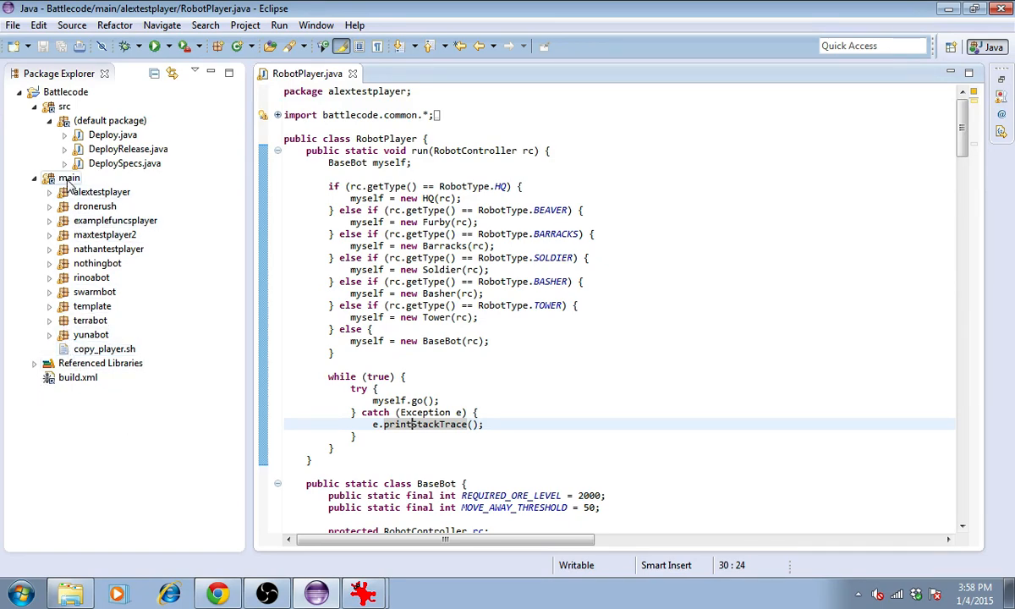
Step: Add a player1 package under main and start a new file inside it
{"action": "right_click", "coordinate": [69, 178]}
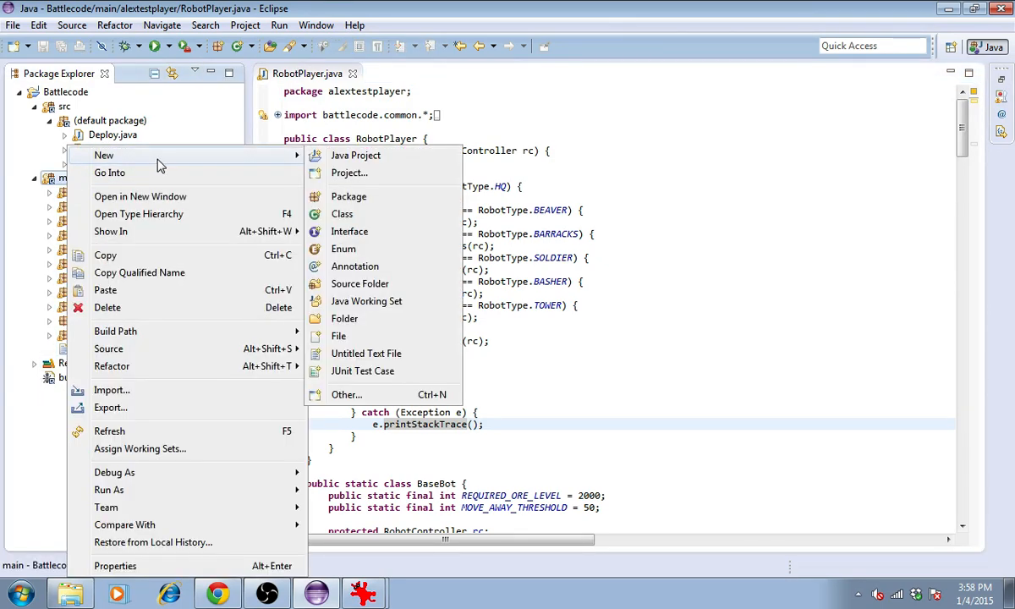
{"action": "mouse_move", "coordinate": [348, 196]}
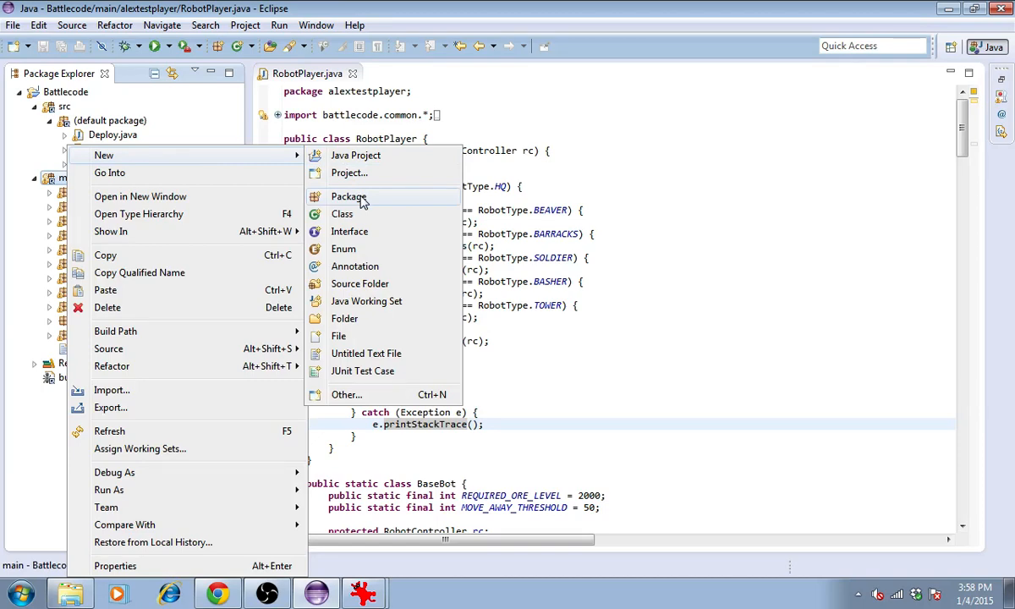
{"action": "left_click", "coordinate": [349, 196]}
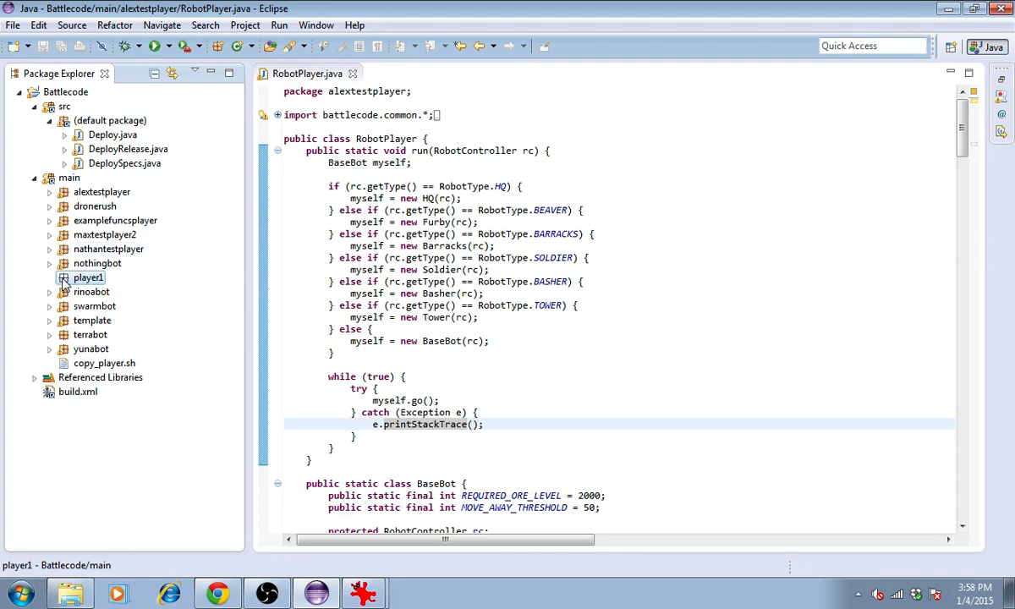
{"action": "right_click", "coordinate": [83, 277]}
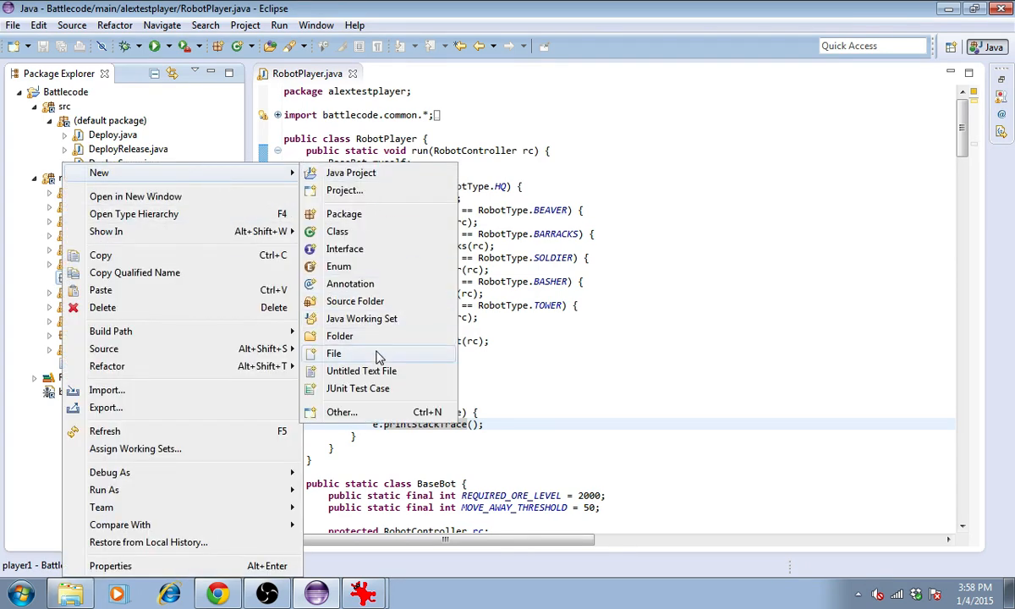
{"action": "left_click", "coordinate": [333, 353]}
{"action": "type", "text": "RobotP"}
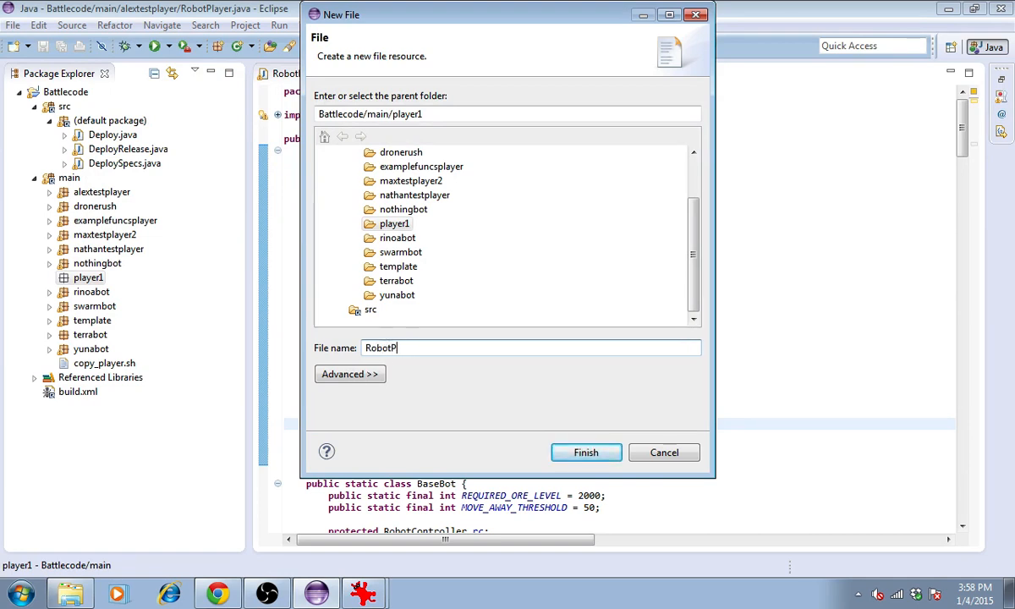
Step: Create RobotPlayer.java declaring package player1 and a public RobotPlayer class
{"action": "left_click", "coordinate": [585, 452]}
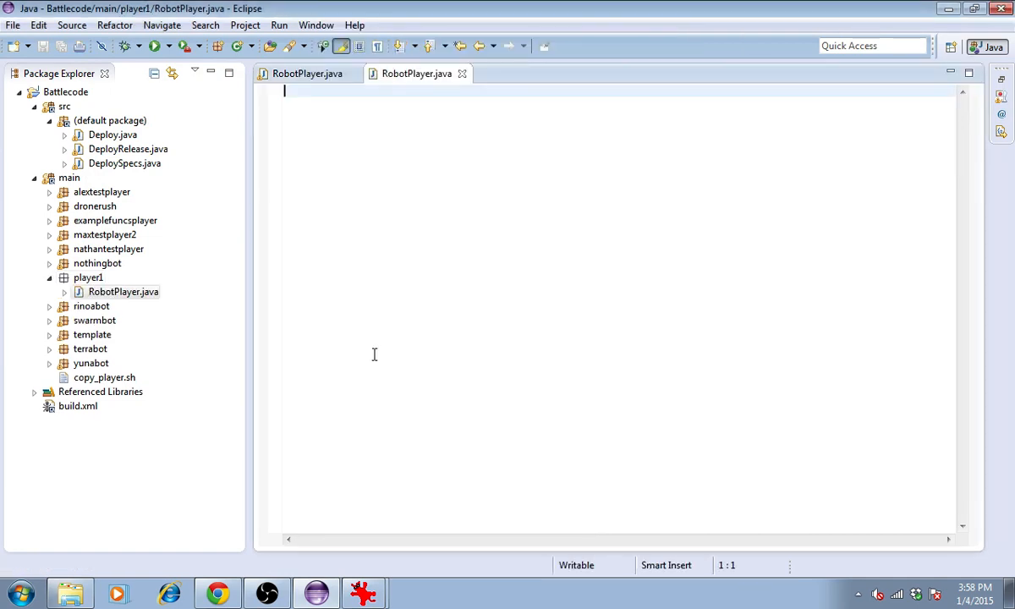
{"action": "type", "text": "package player1;"}
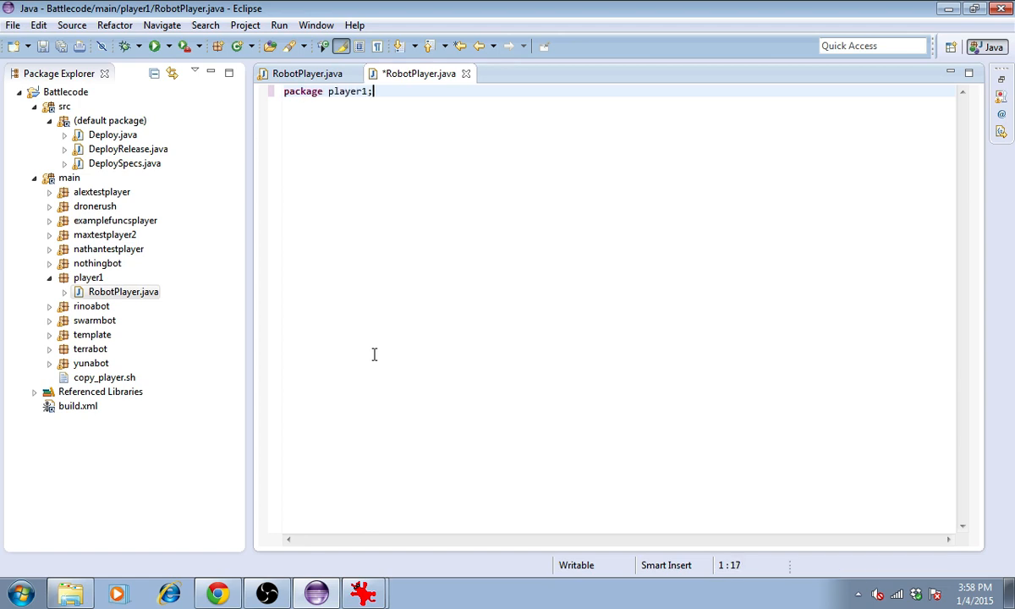
{"action": "type", "text": "public class Ro"}
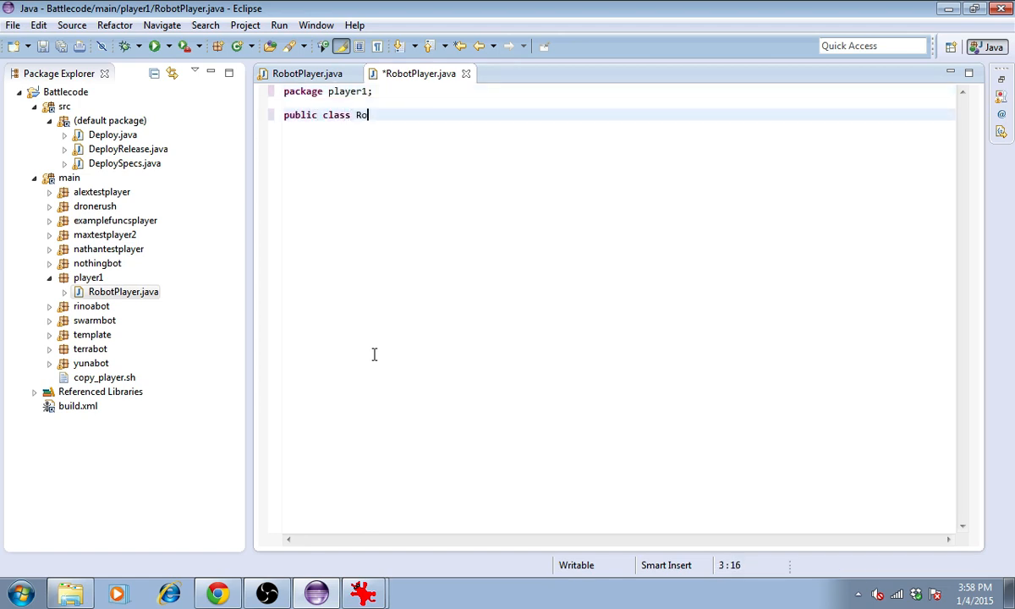
{"action": "type", "text": "botPlayer{"}
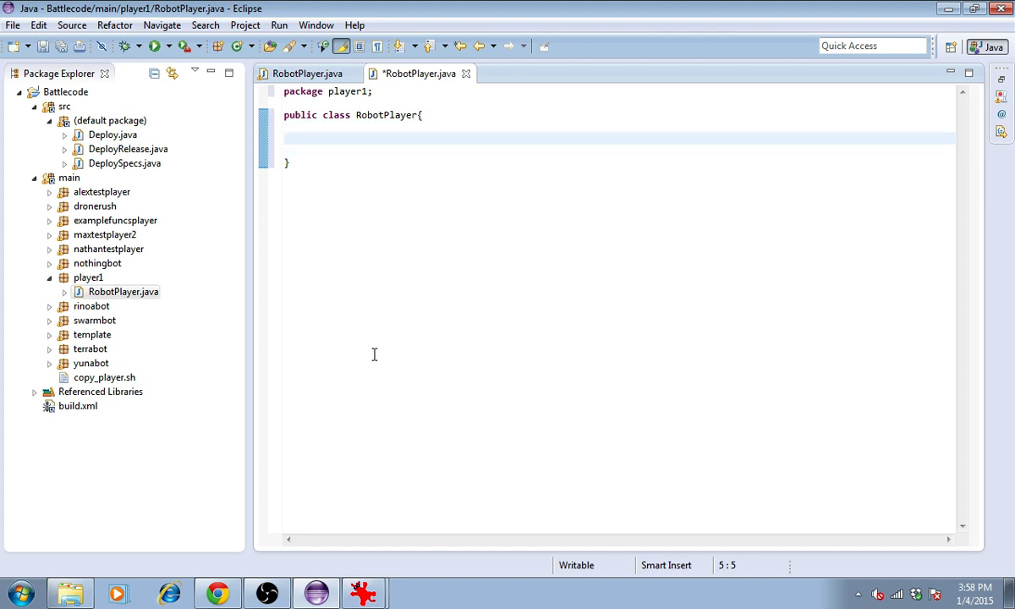
Step: Add an empty public static run(RobotController rc) method and import RobotController from battlecode.common
{"action": "type", "text": "public stat"}
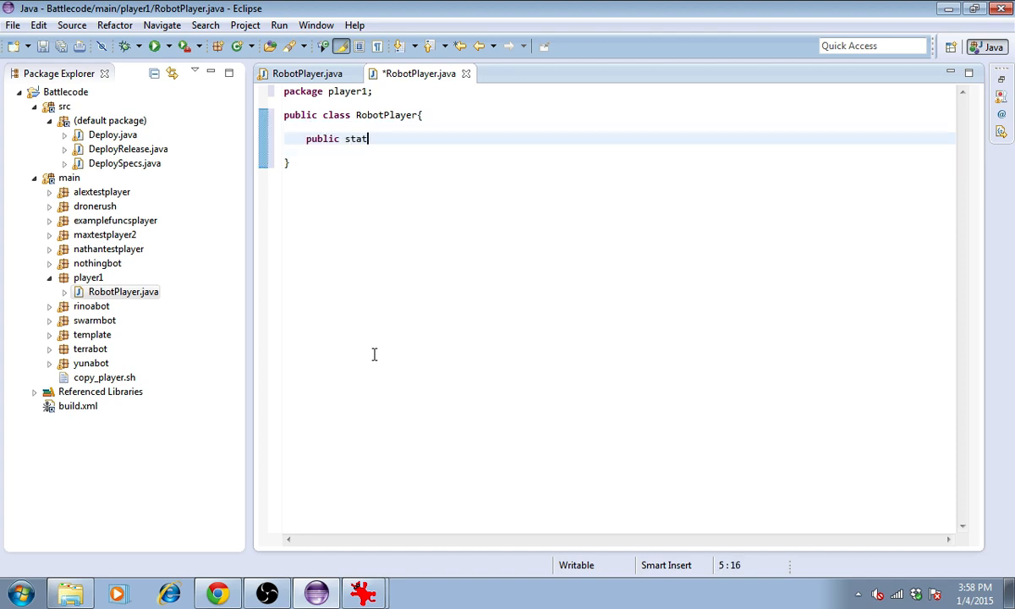
{"action": "type", "text": "ic void run(Robot)"}
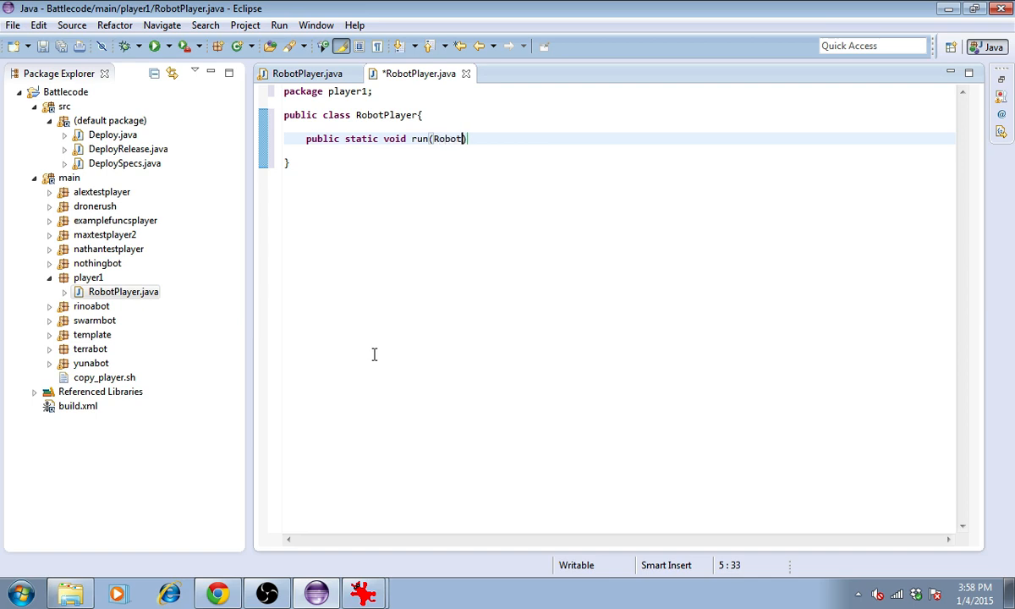
{"action": "type", "text": "Controller"}
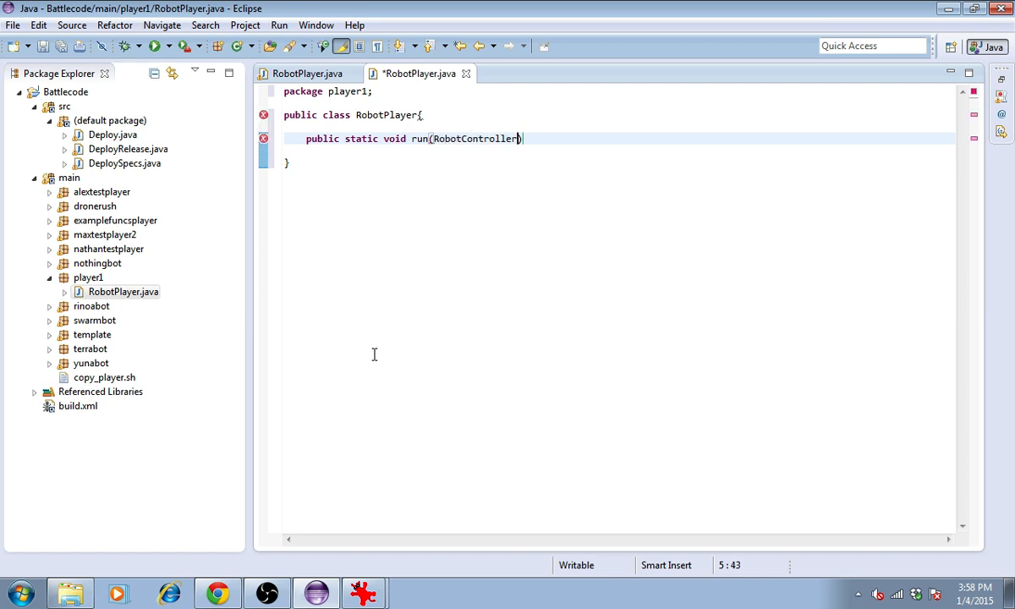
{"action": "type", "text": "rc){"}
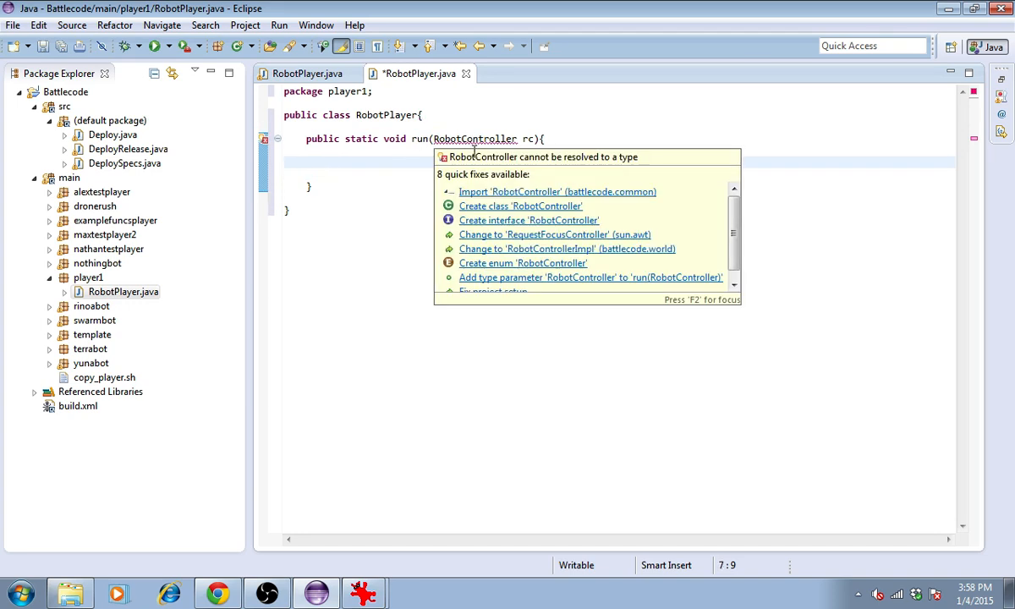
{"action": "left_click", "coordinate": [557, 191]}
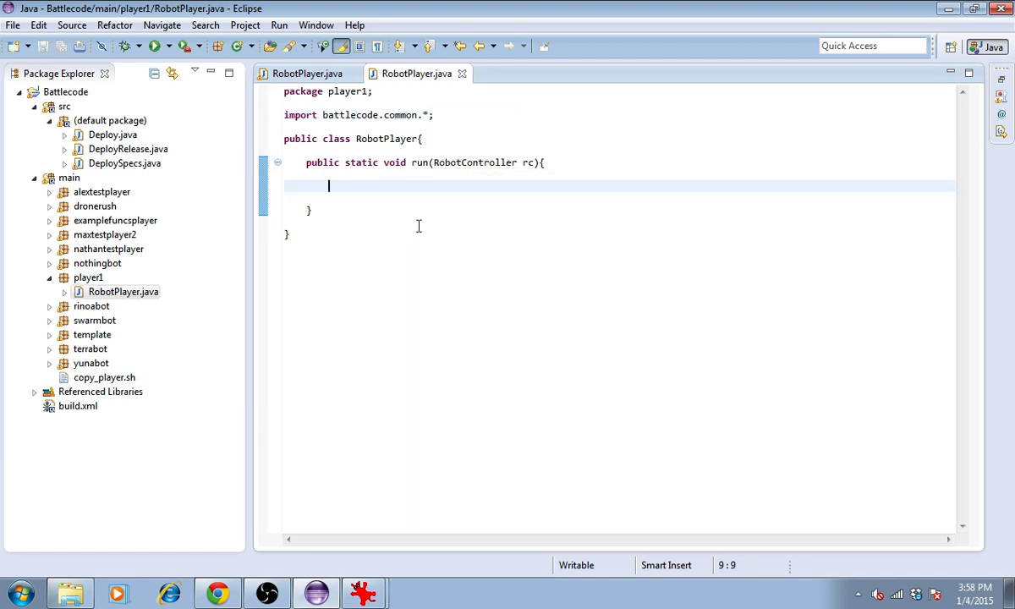
{"action": "mouse_move", "coordinate": [321, 162]}
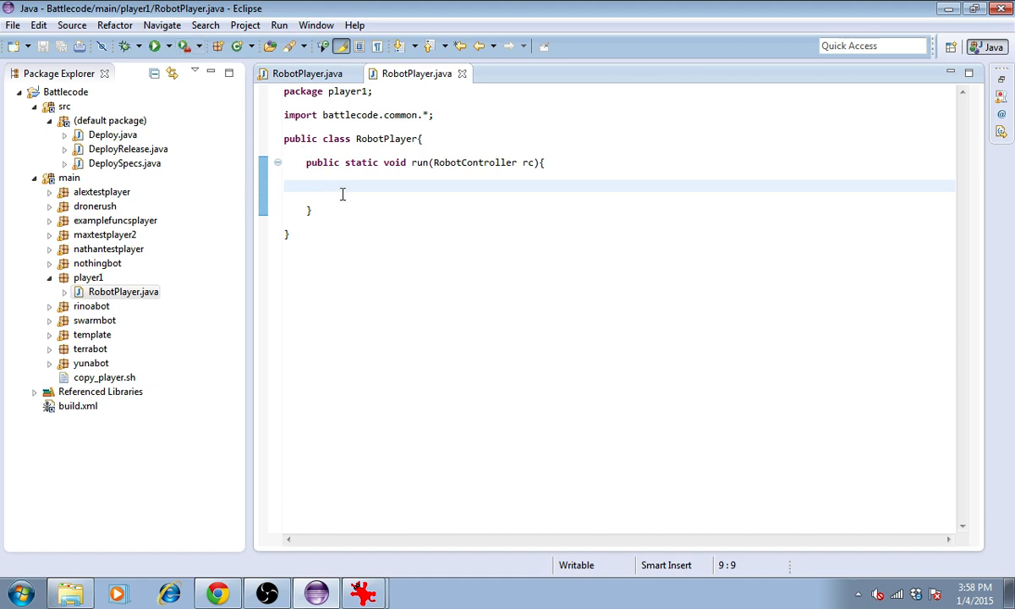
Step: Run the Battlecode Ant build to open the launcher with player1 versus alextestplayer
{"action": "left_click", "coordinate": [175, 49]}
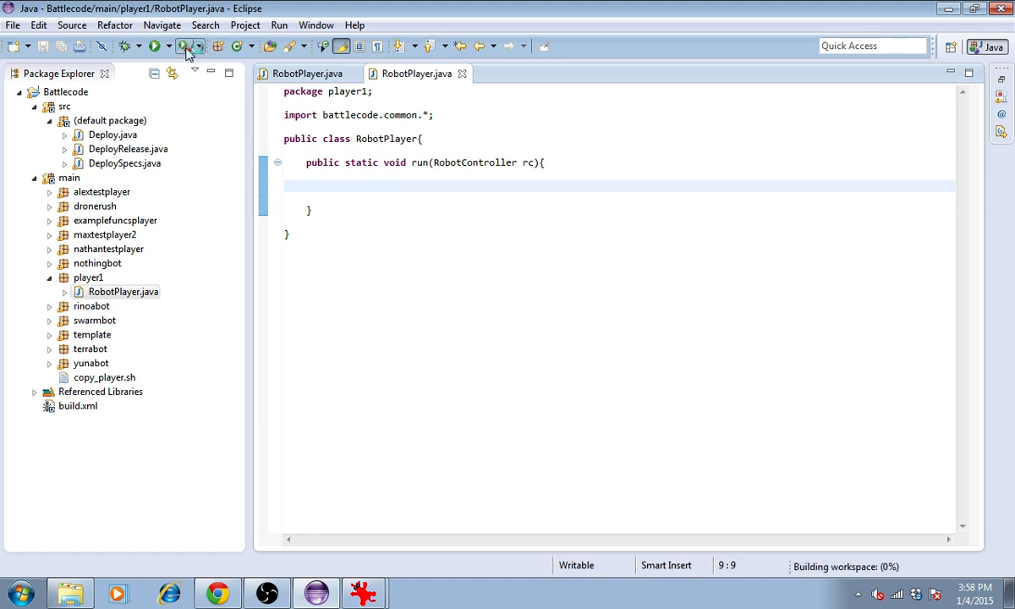
{"action": "left_click", "coordinate": [180, 48]}
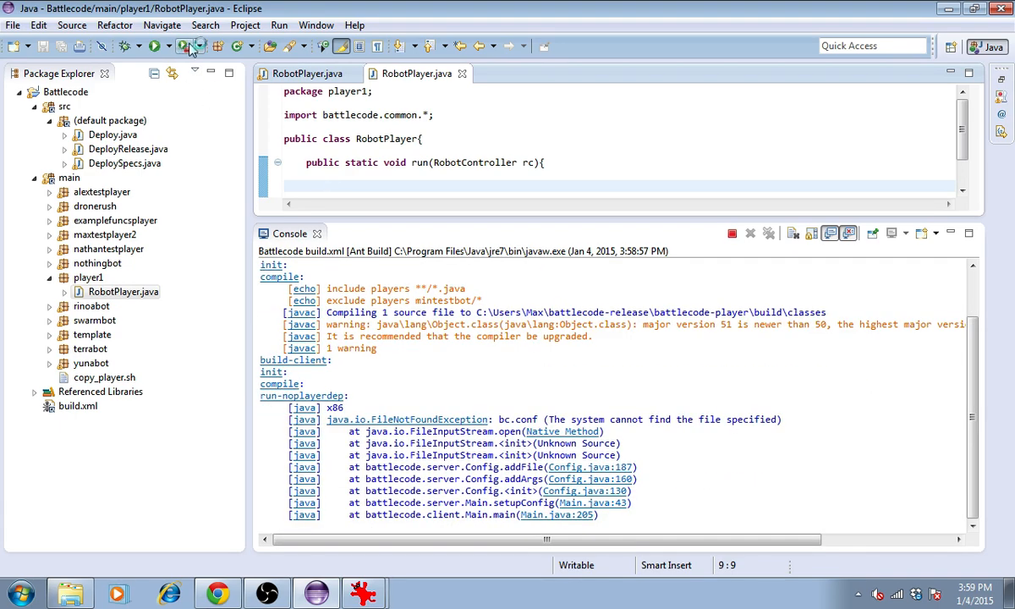
{"action": "left_click", "coordinate": [187, 49]}
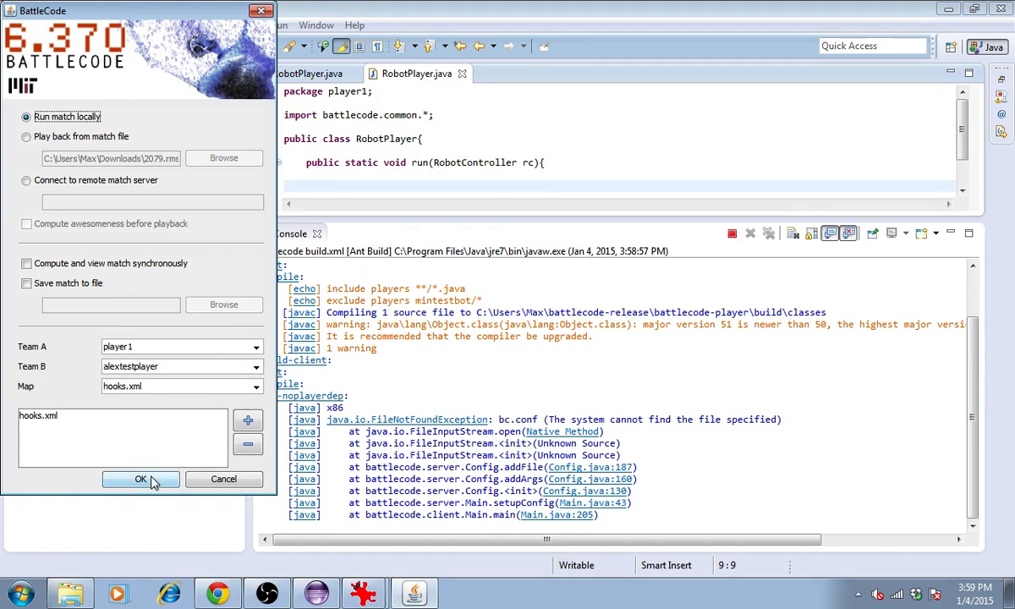
Step: Start the player1 match on hooks.xml and play it from round 0
{"action": "left_click", "coordinate": [140, 480]}
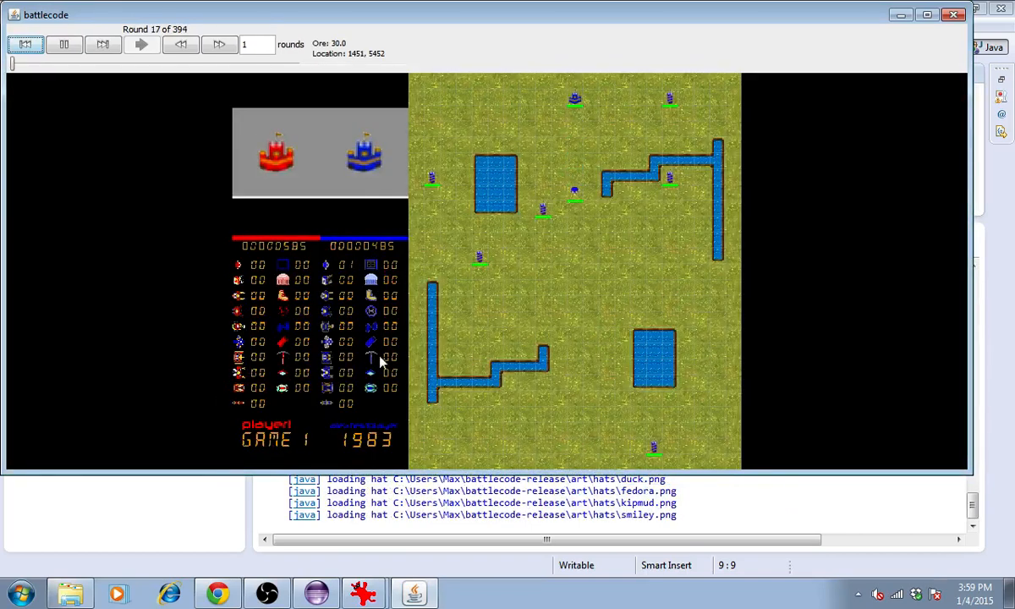
{"action": "left_click", "coordinate": [25, 44]}
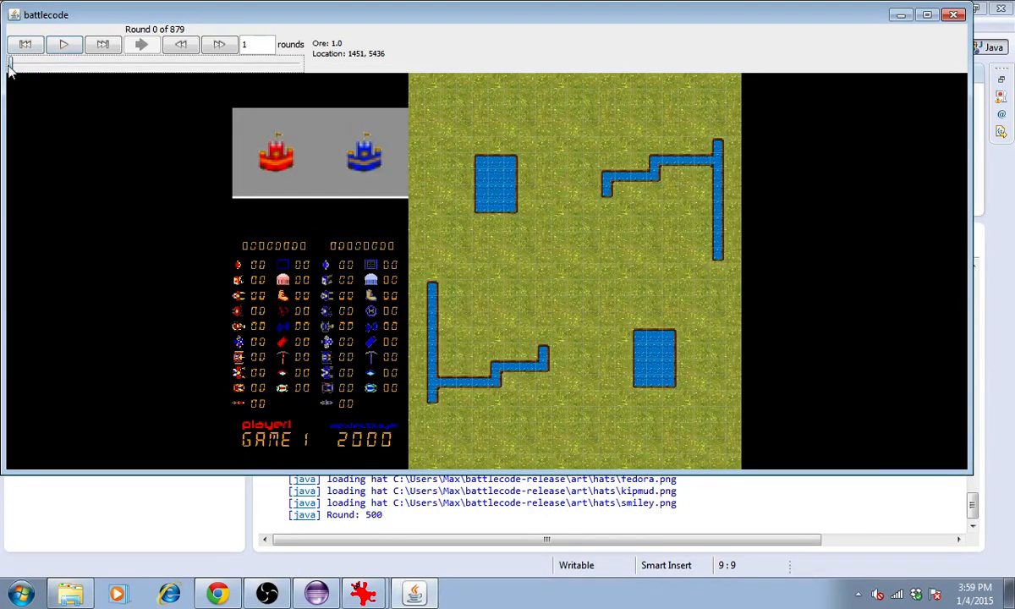
{"action": "left_click", "coordinate": [220, 44]}
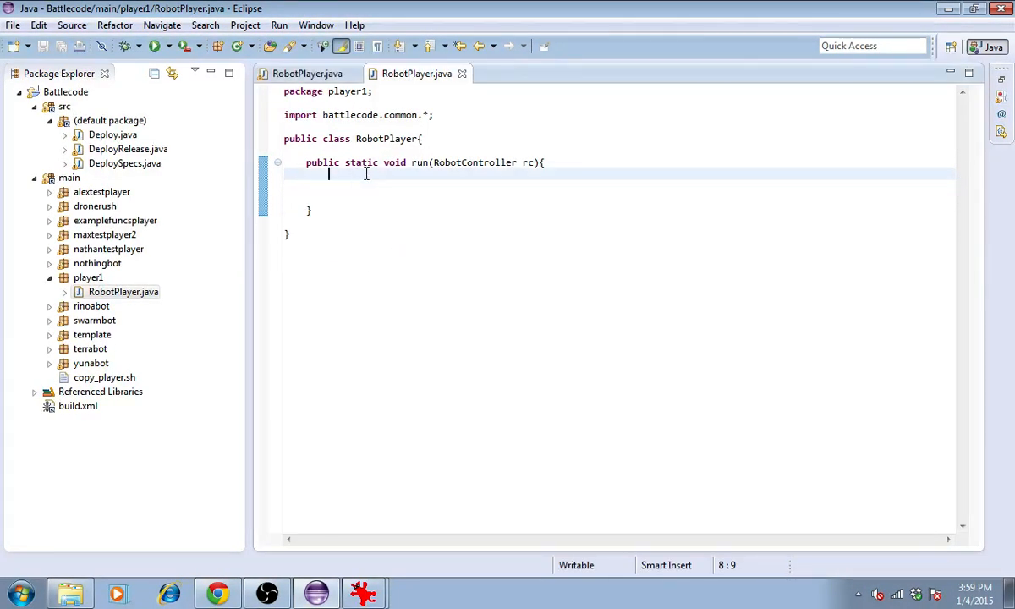
{"action": "mouse_move", "coordinate": [375, 188]}
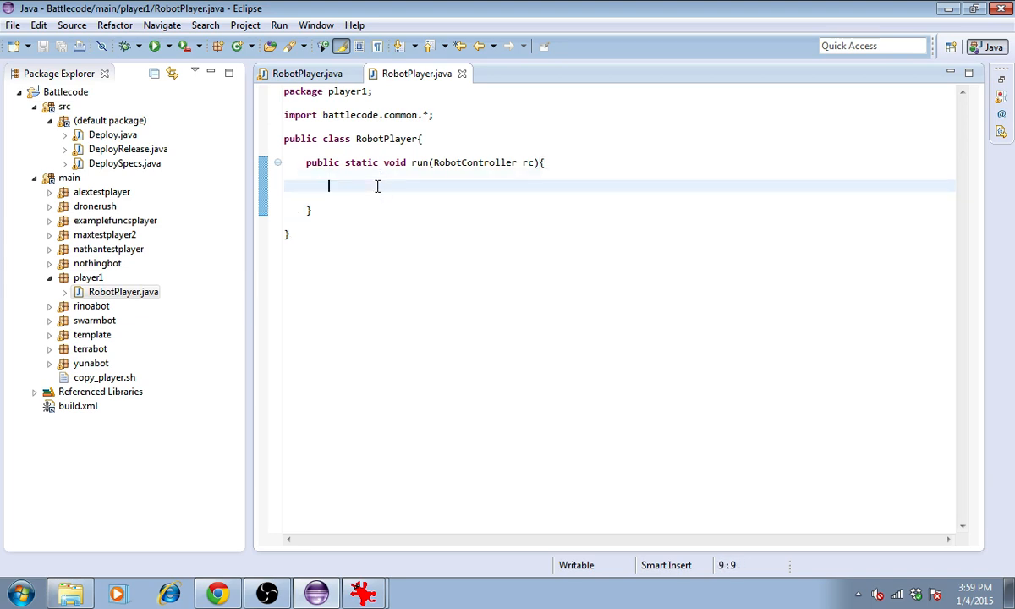
Step: Put a while(true) loop inside run() and save RobotPlayer.java
{"action": "type", "text": "while(true)"}
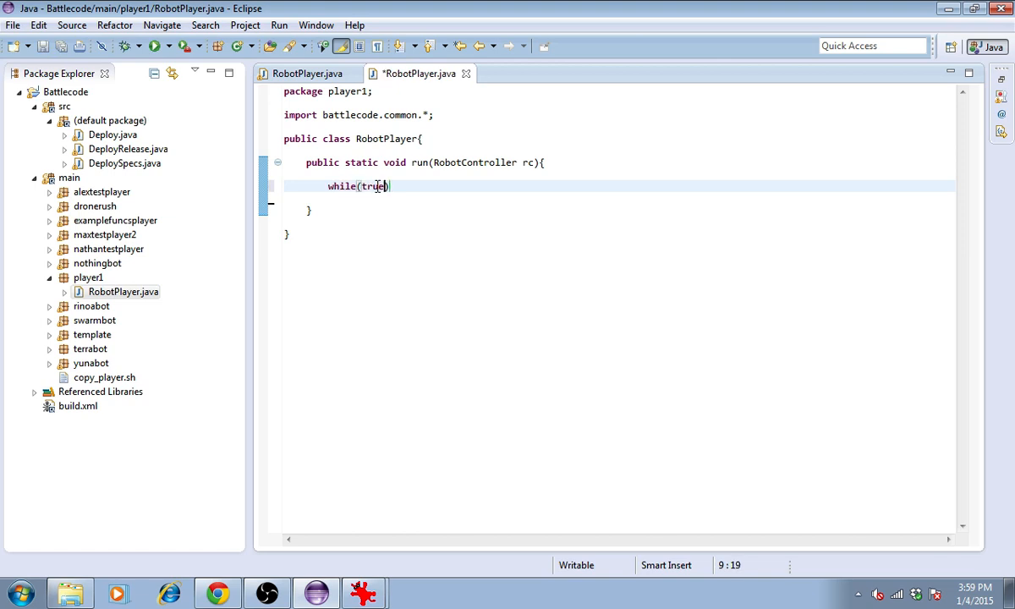
{"action": "type", "text": "{"}
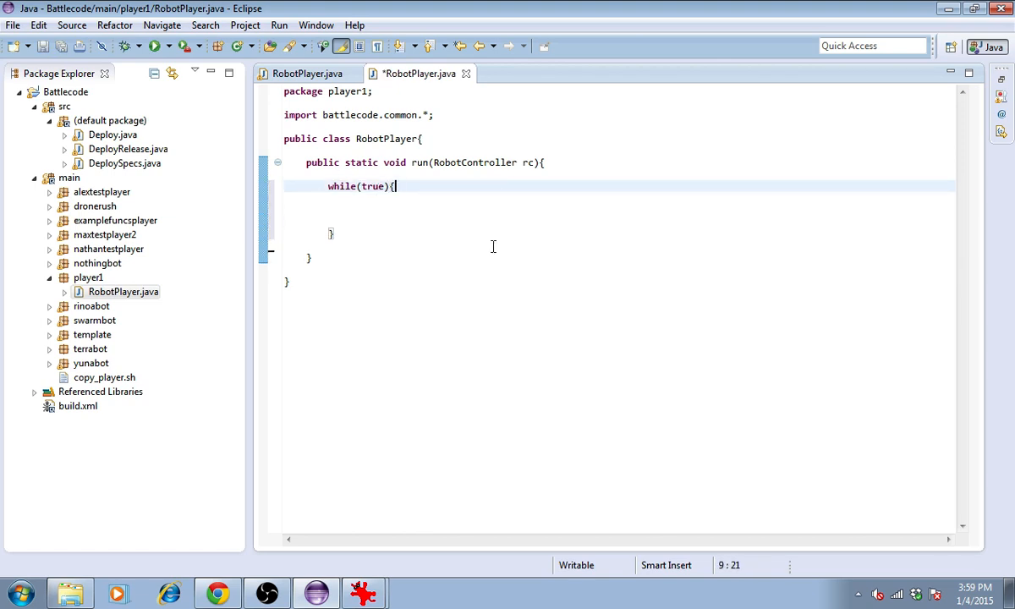
{"action": "key", "text": "ctrl+s"}
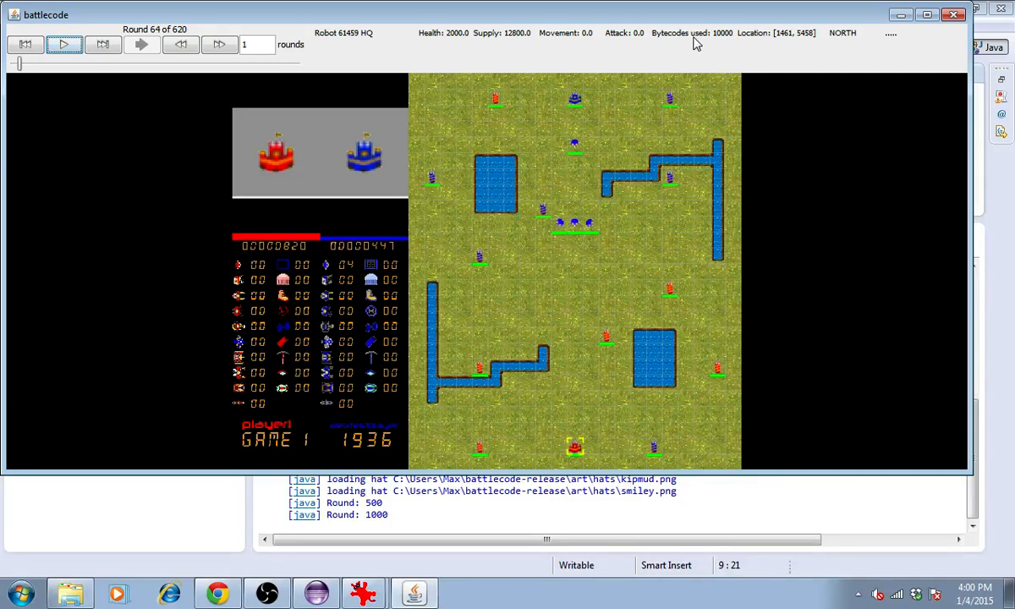
{"action": "mouse_move", "coordinate": [724, 49]}
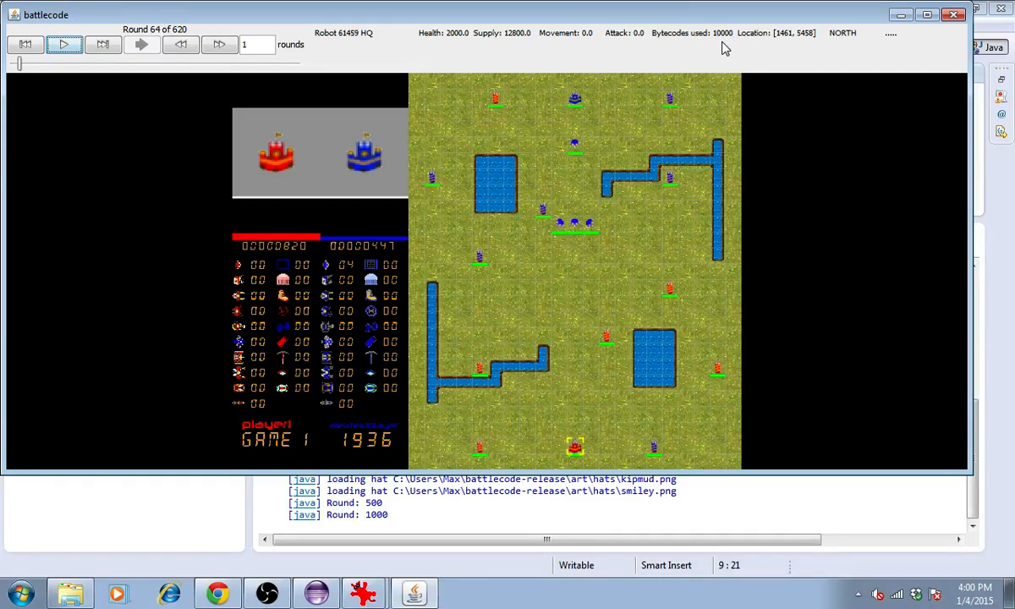
Step: Select a blue beaver near the map centre to show its health, supply and location
{"action": "left_click", "coordinate": [605, 334]}
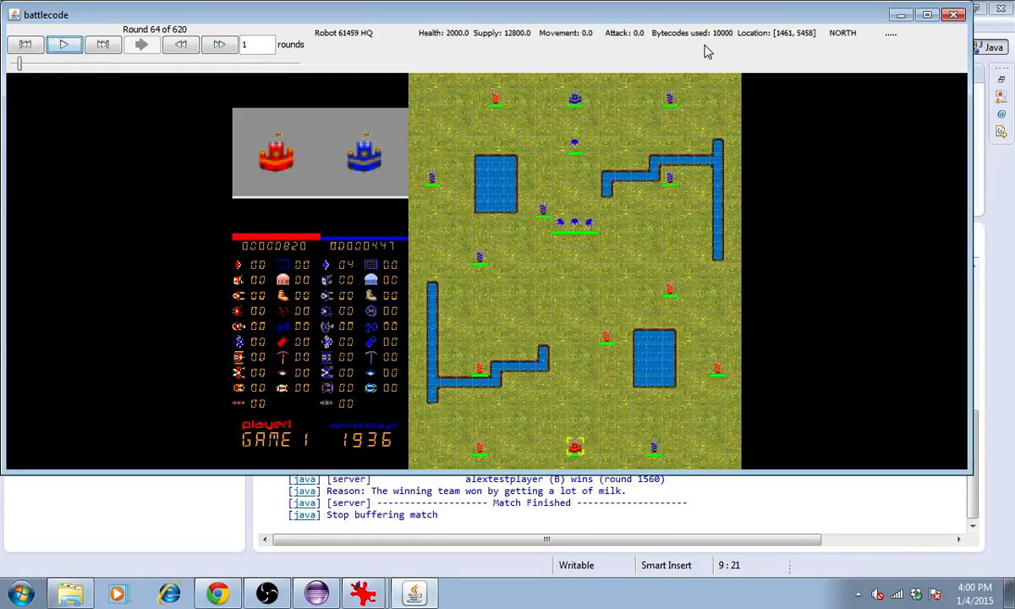
{"action": "left_click", "coordinate": [568, 224]}
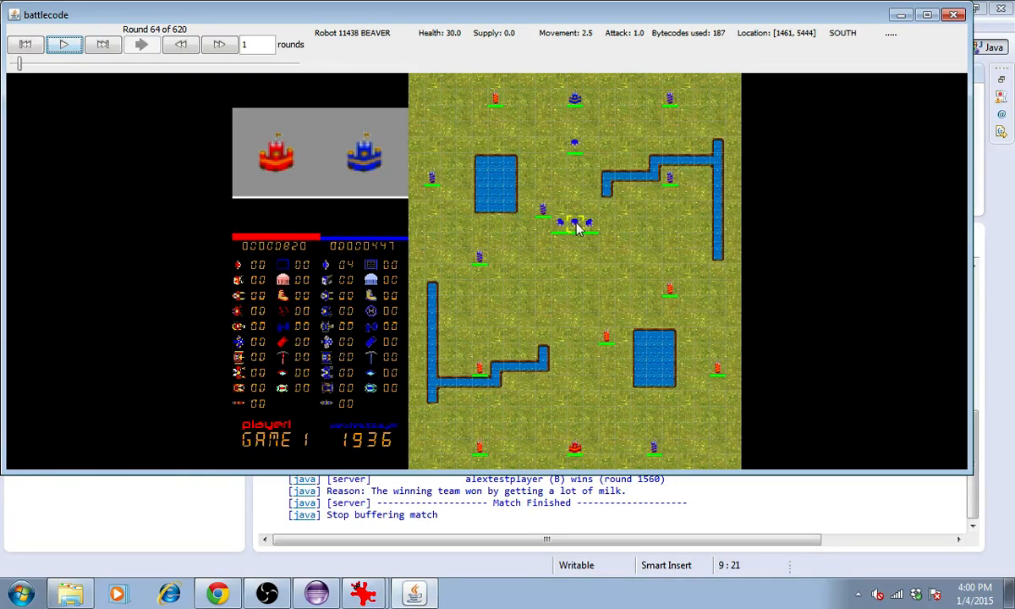
{"action": "mouse_move", "coordinate": [923, 58]}
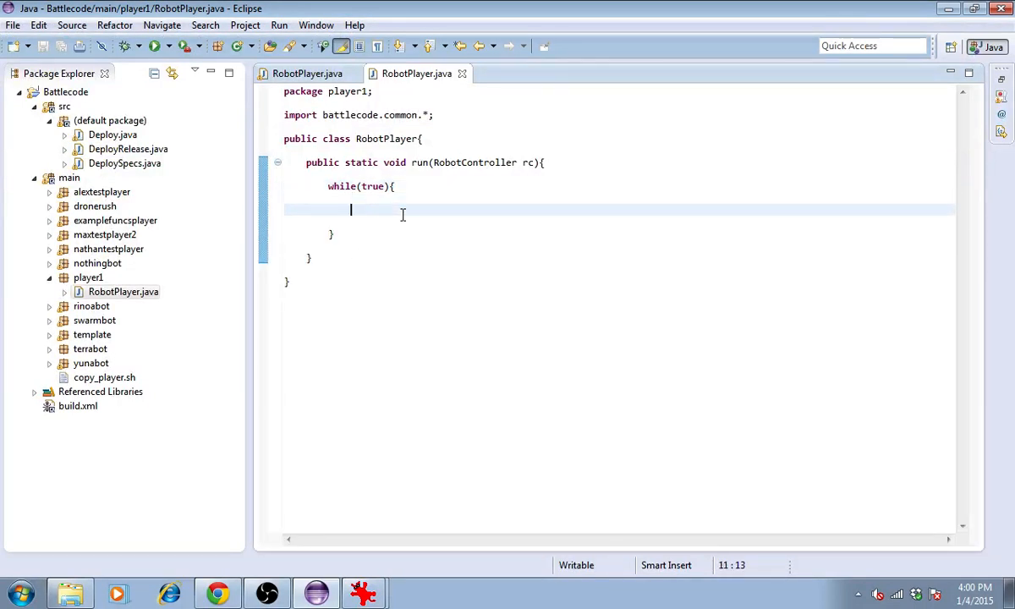
Step: Call rc.yield() inside the loop, then place the cursor on the line above
{"action": "type", "text": "rc.yi"}
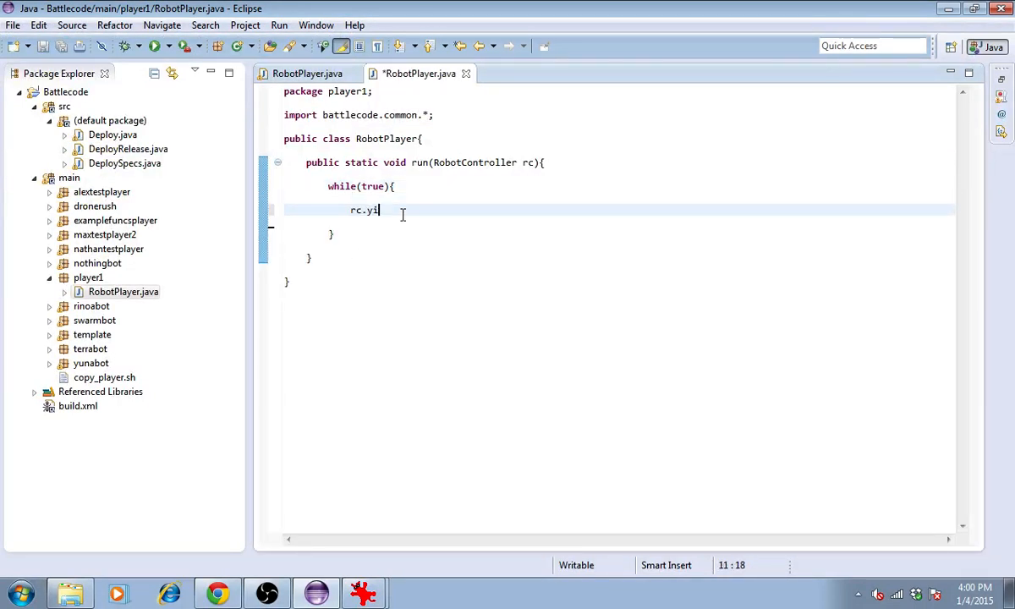
{"action": "type", "text": "eld();"}
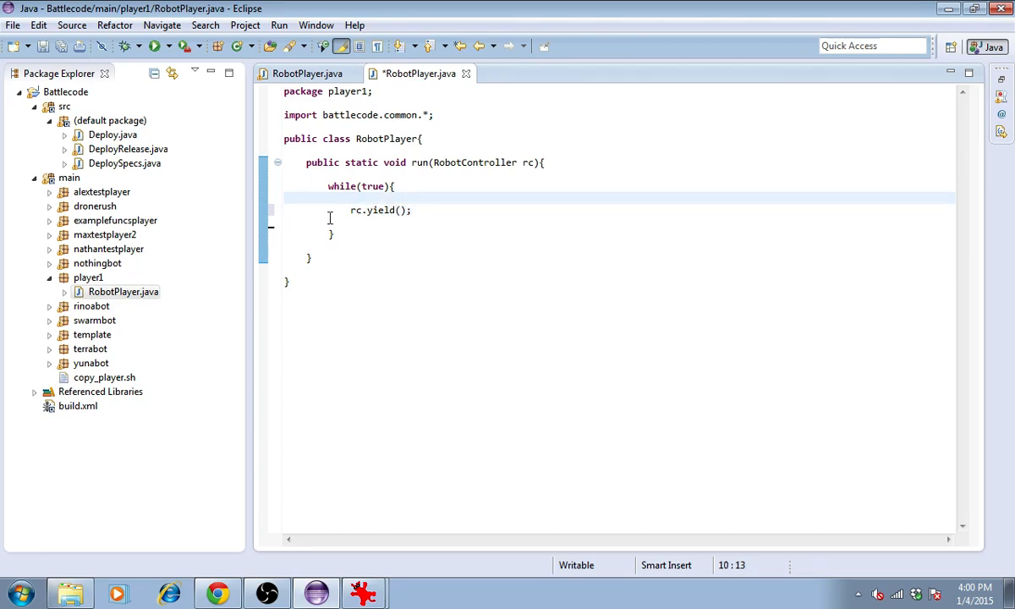
{"action": "left_click", "coordinate": [378, 210]}
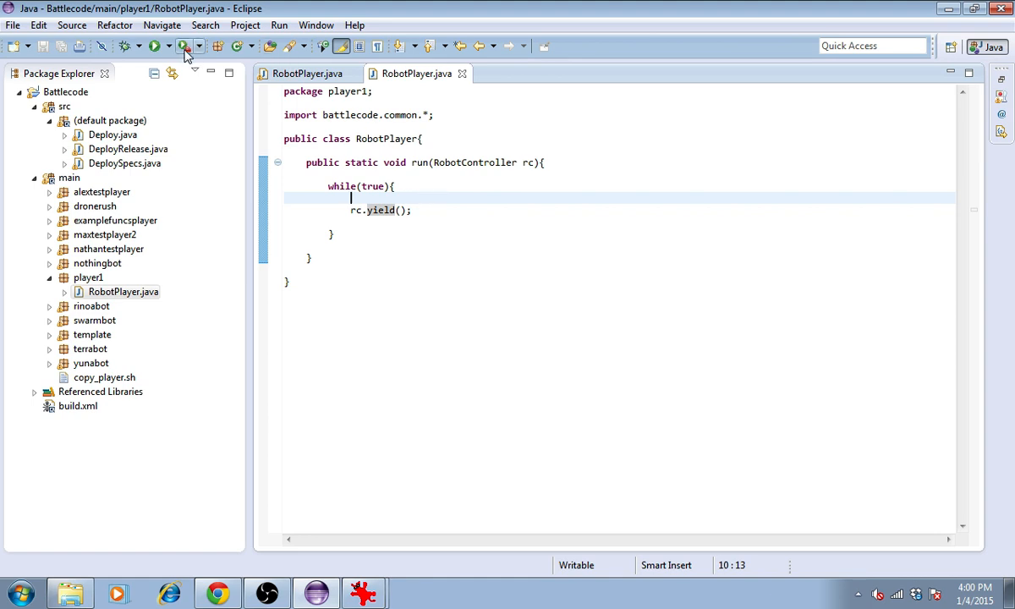
Step: Launch a new match with the yielding player1 from Eclipse's Run button
{"action": "left_click", "coordinate": [175, 48]}
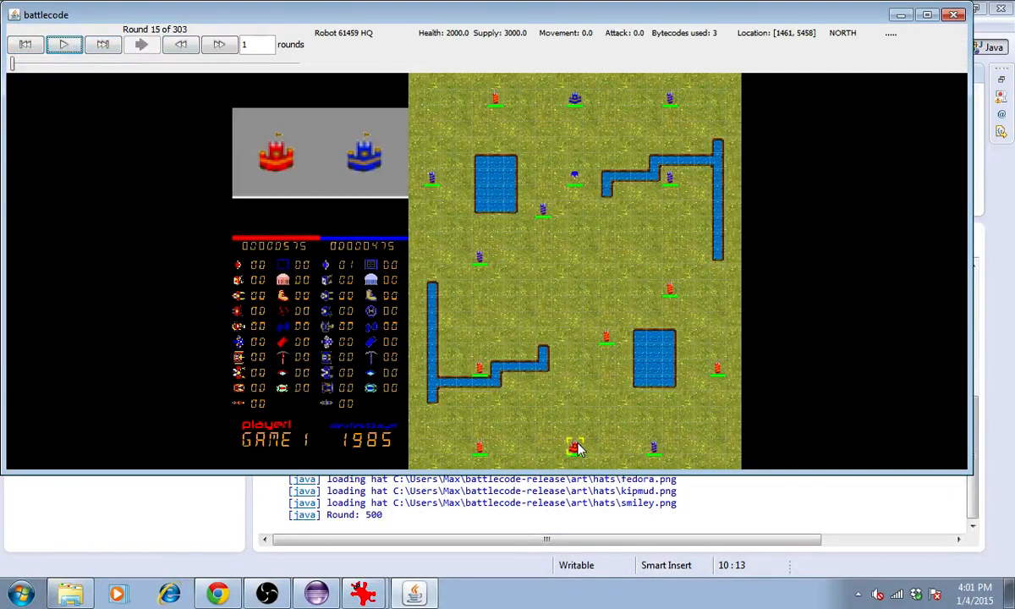
{"action": "mouse_move", "coordinate": [606, 374]}
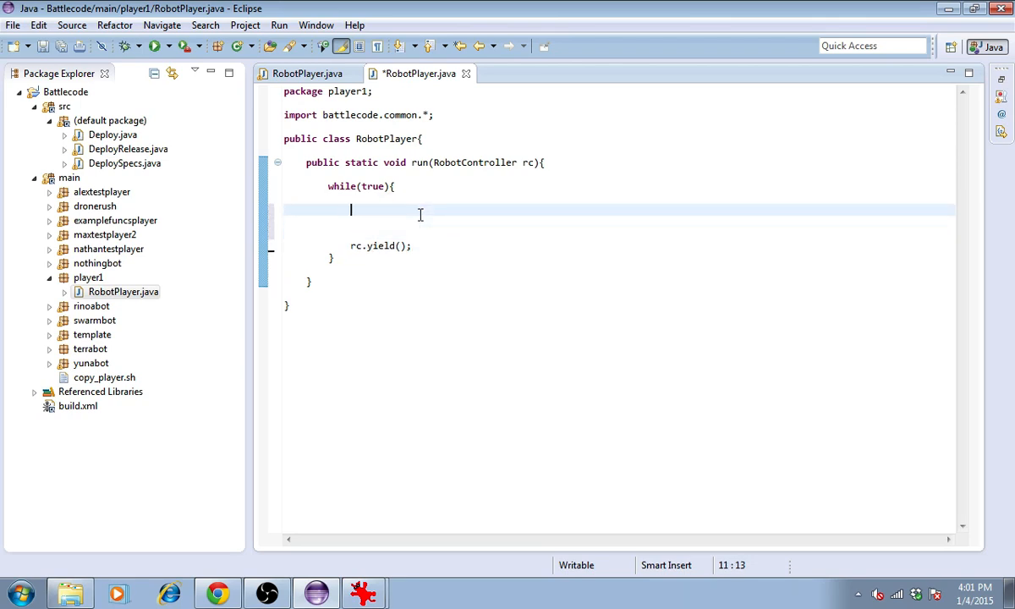
Step: Begin an if(rc.getType()...) HQ check above rc.yield()
{"action": "type", "text": "if(rc."}
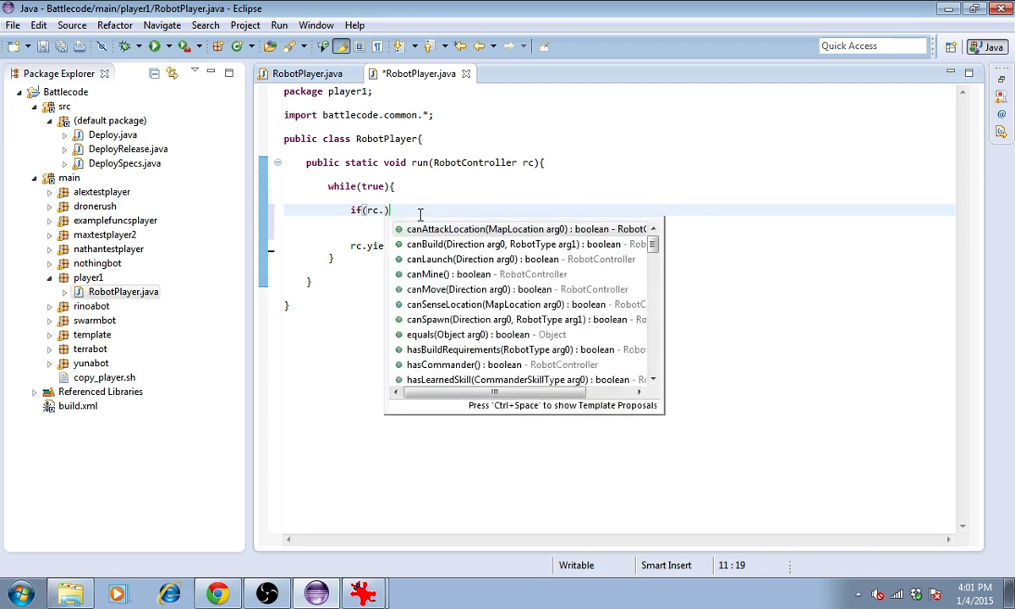
{"action": "type", "text": "getT"}
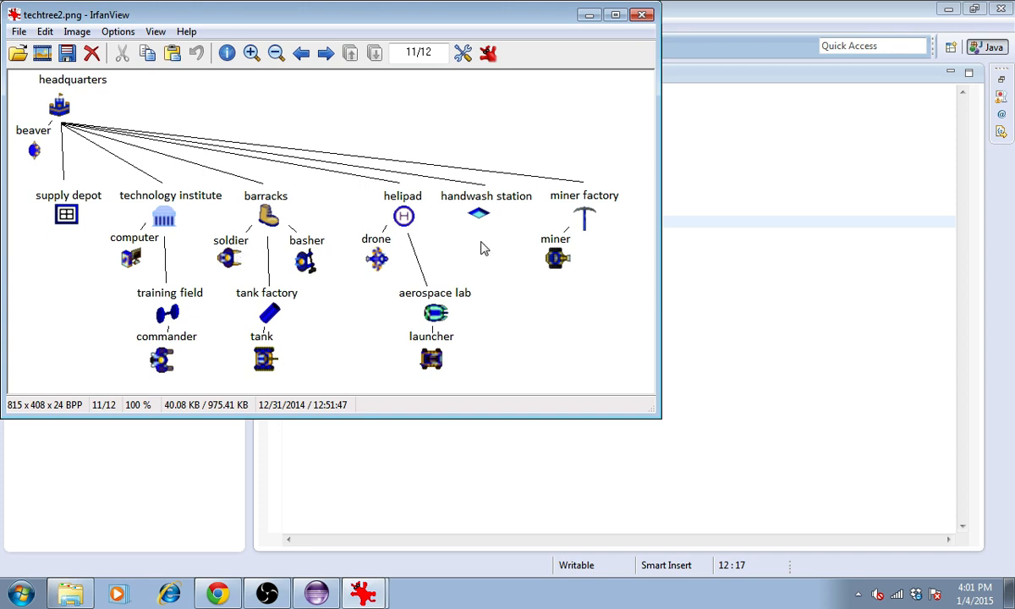
{"action": "mouse_move", "coordinate": [587, 19]}
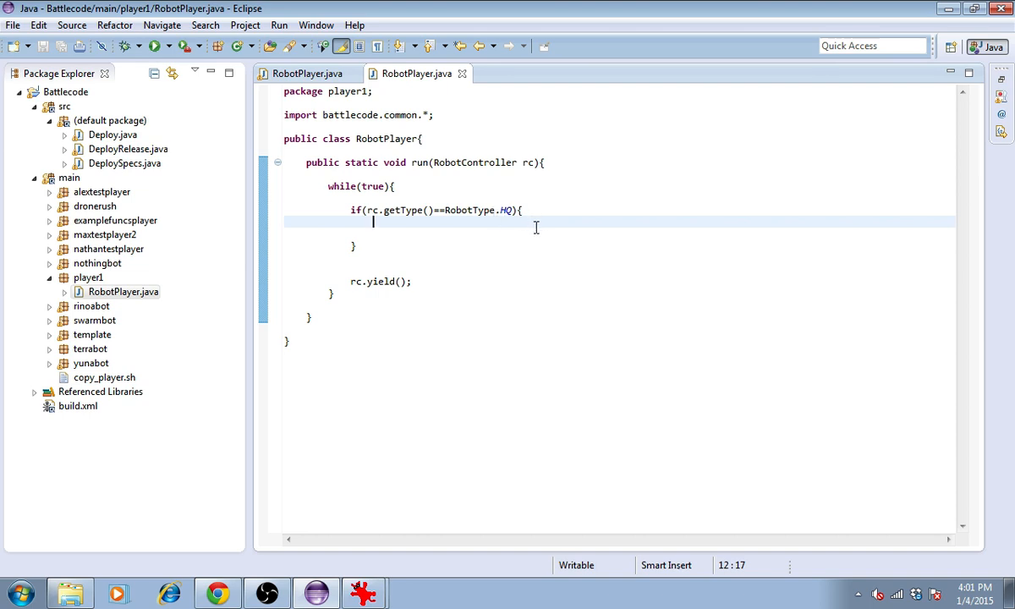
{"action": "mouse_move", "coordinate": [436, 229]}
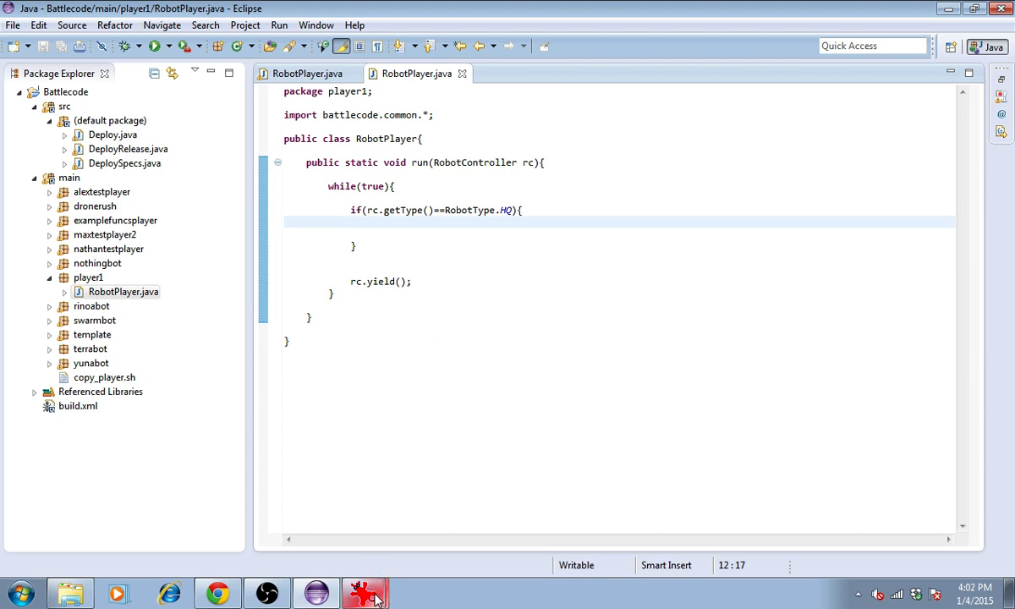
{"action": "mouse_move", "coordinate": [374, 536]}
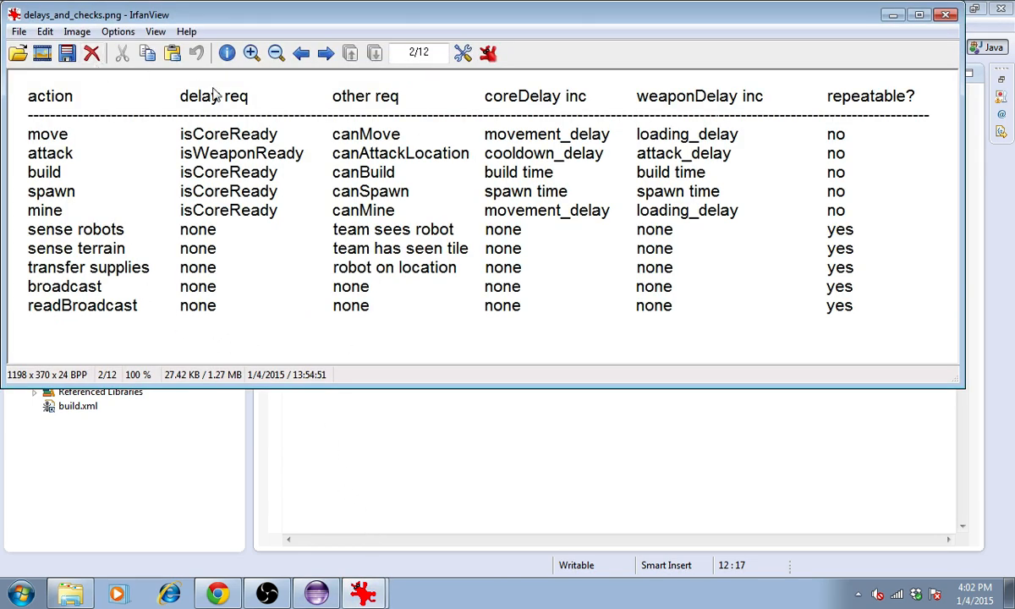
{"action": "mouse_move", "coordinate": [66, 125]}
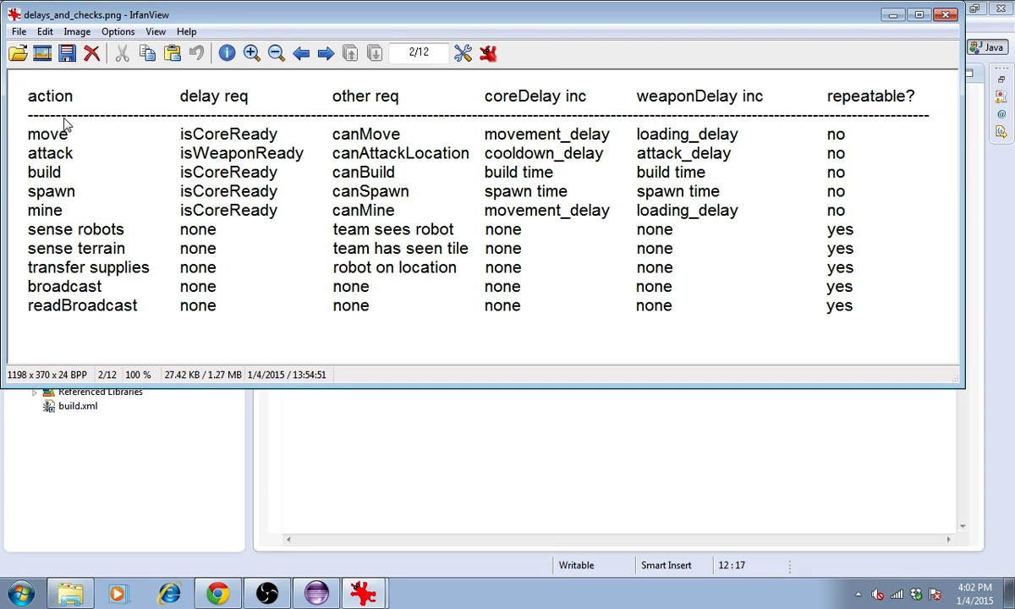
{"action": "mouse_move", "coordinate": [116, 325]}
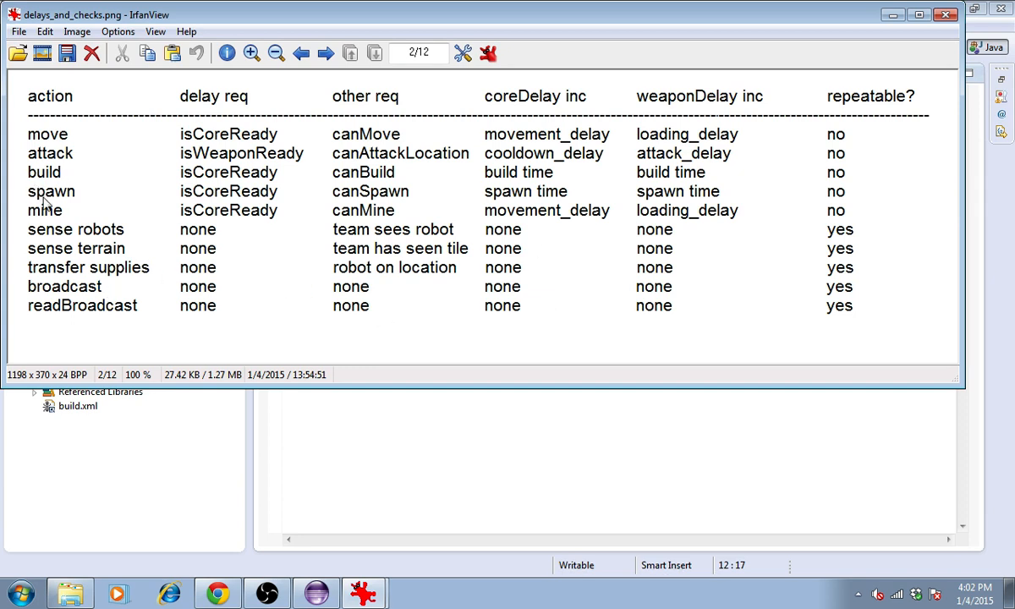
{"action": "mouse_move", "coordinate": [54, 214]}
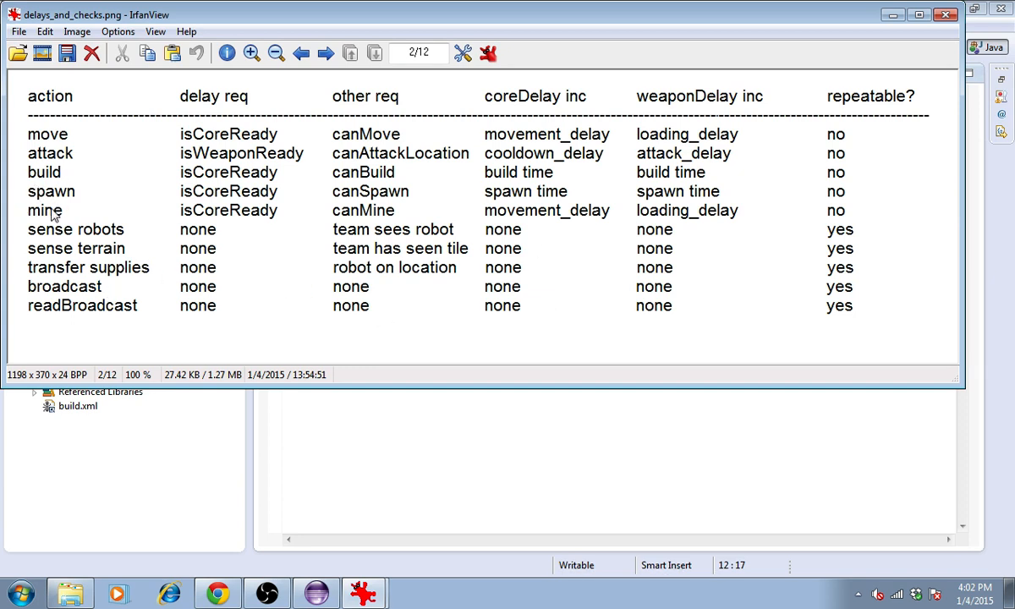